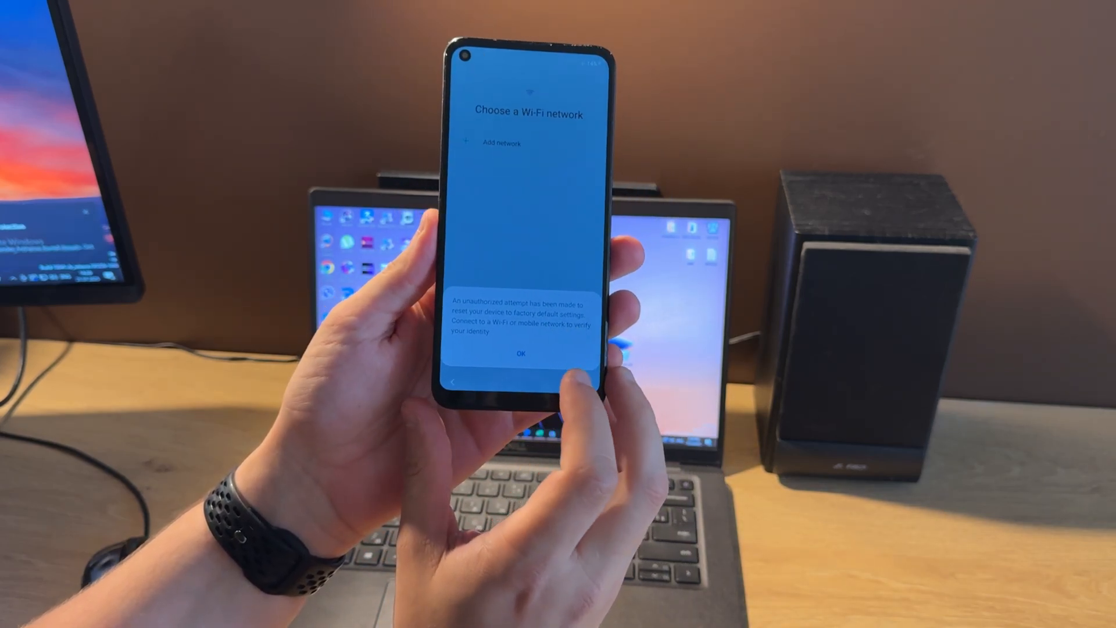
Dismiss the phone's reset warning, confirm Qualcomm HS-USB QDLoader 9008 on COM16, close Device Manager.
left_click(520, 354)
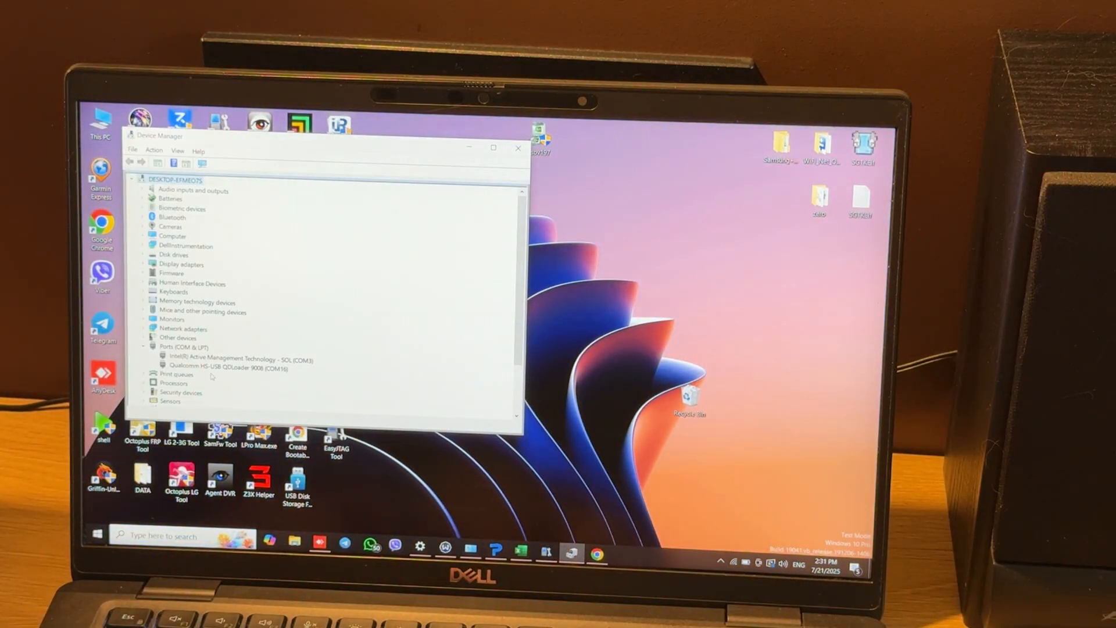
left_click(226, 368)
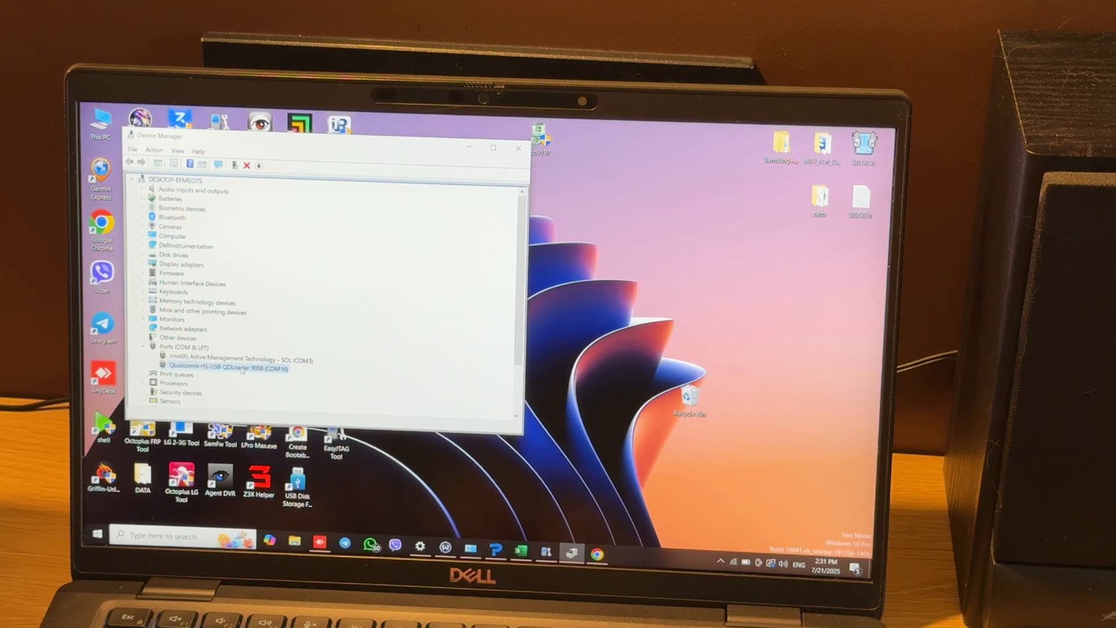
left_click(518, 149)
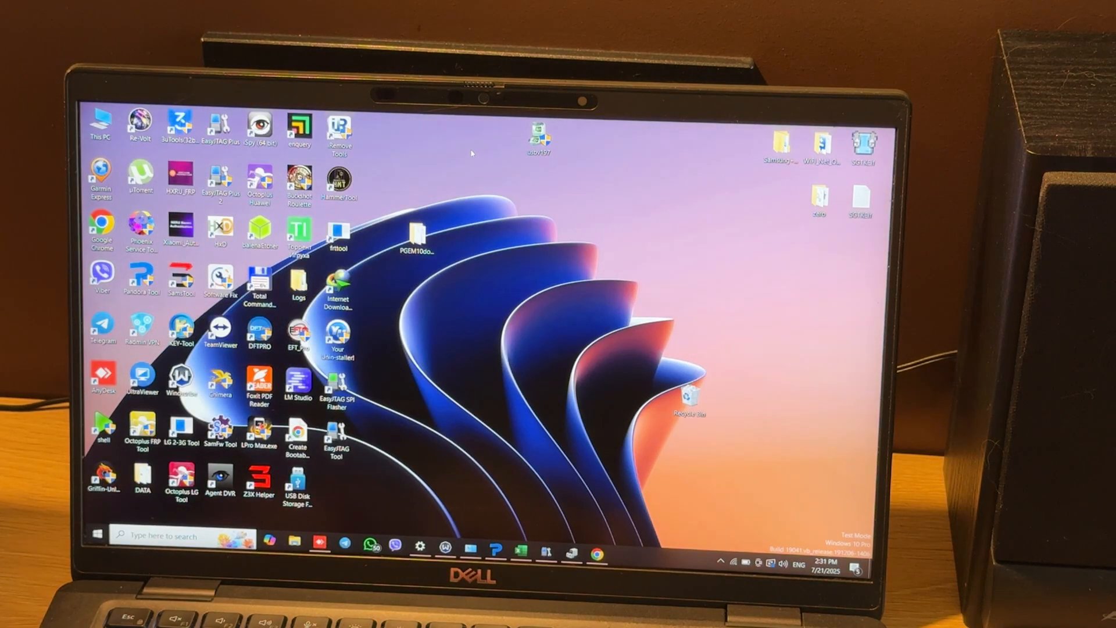
Launch Z3X SamsTool and complete the Z3X Account Login.
left_click(180, 278)
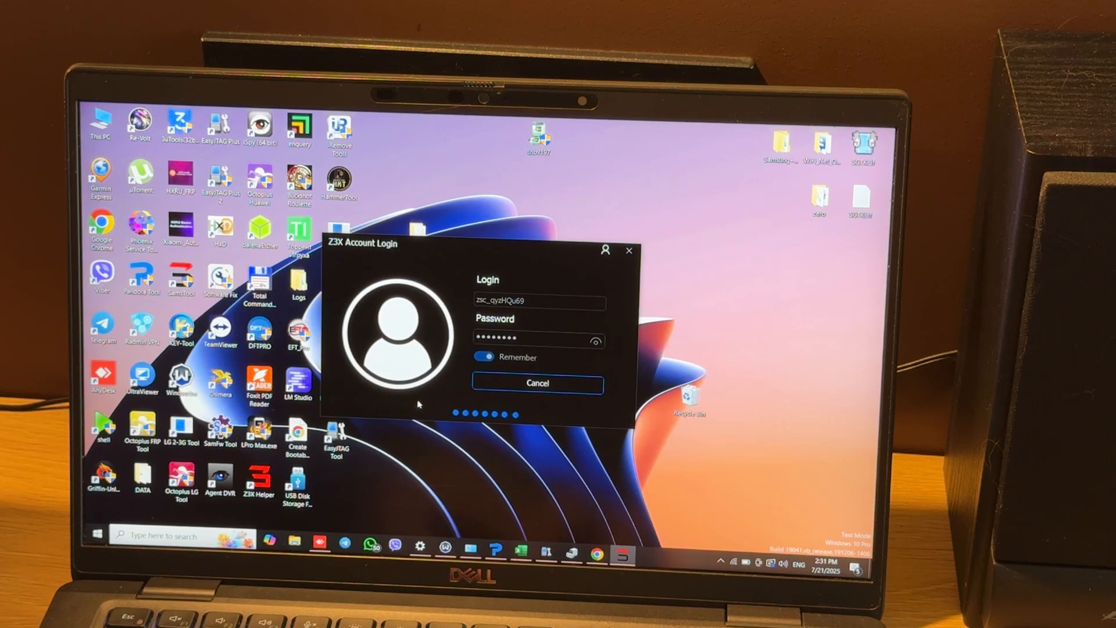
left_click(537, 384)
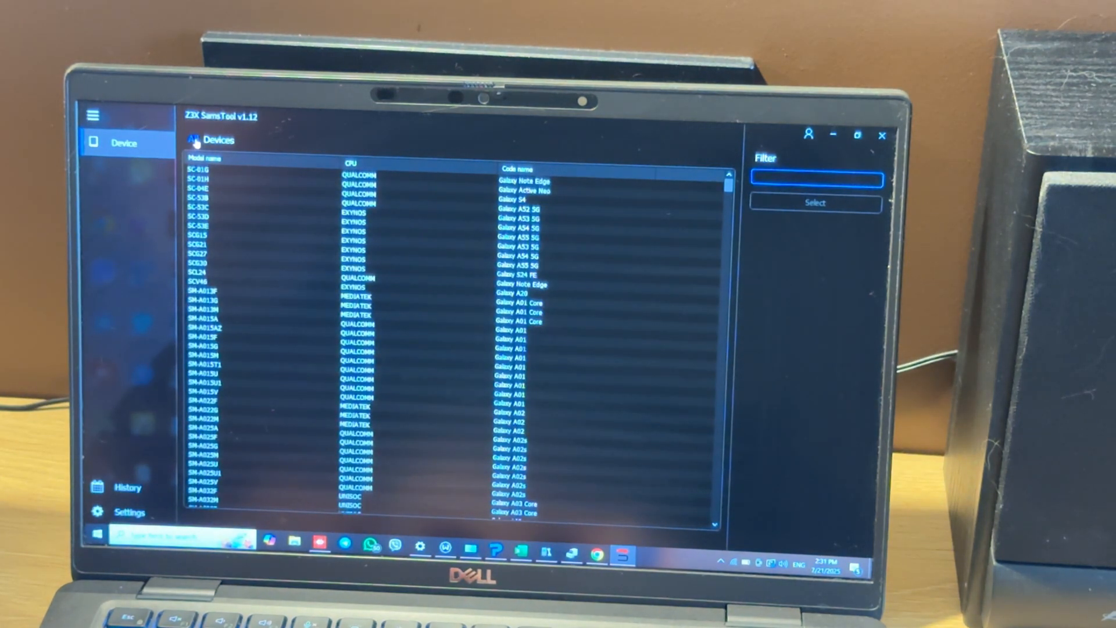
Filter the model list to QUALCOMM and 'm115', then select SM-M115F.
left_click(213, 140)
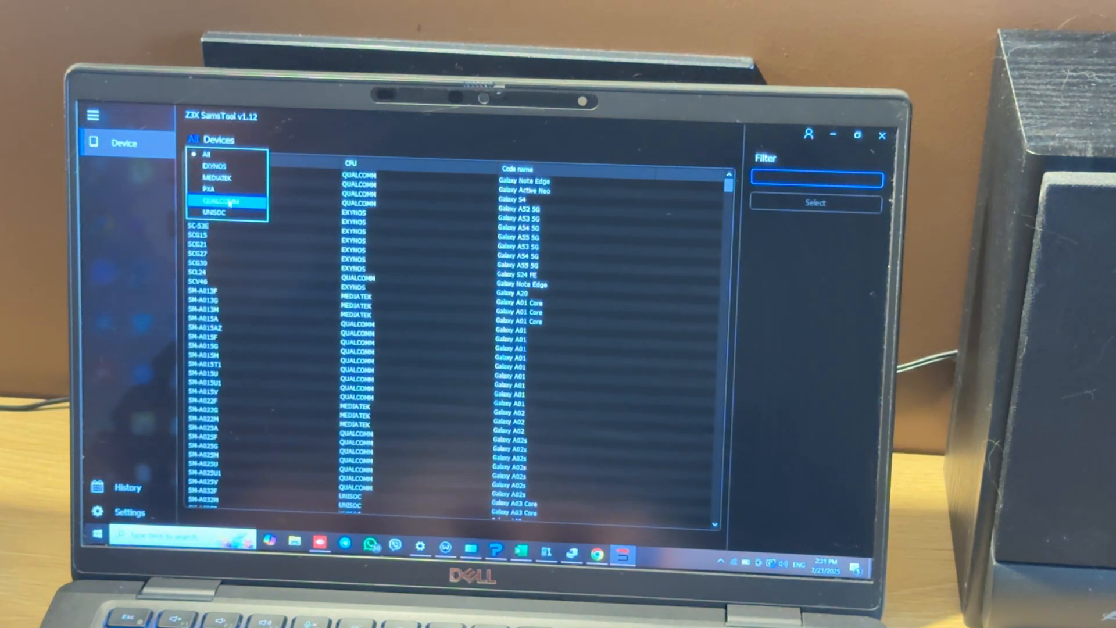
left_click(206, 204)
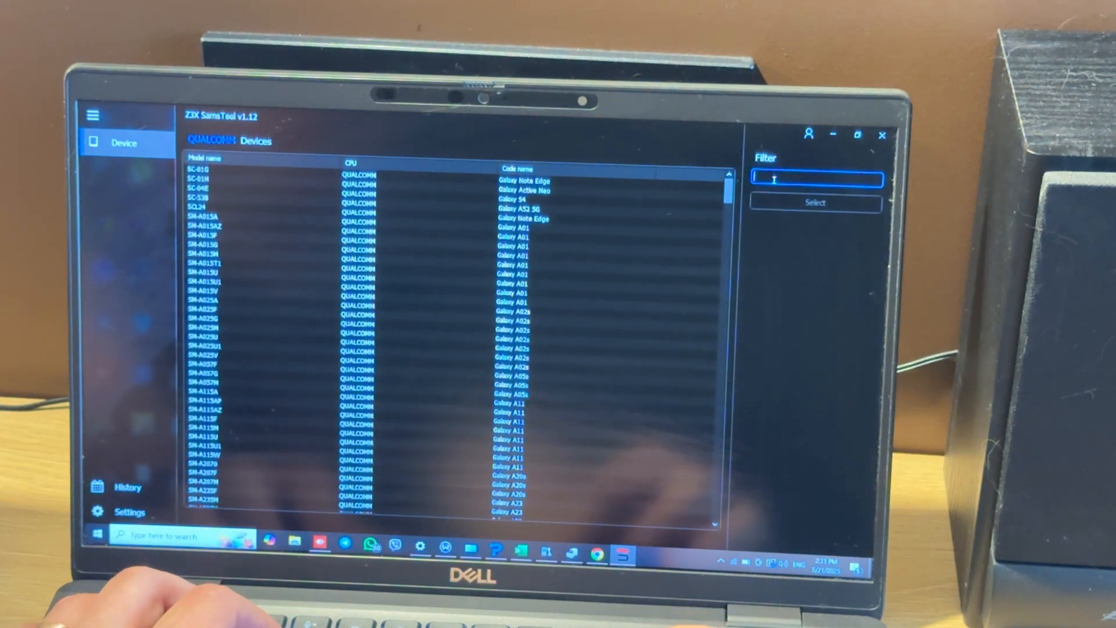
type("m115")
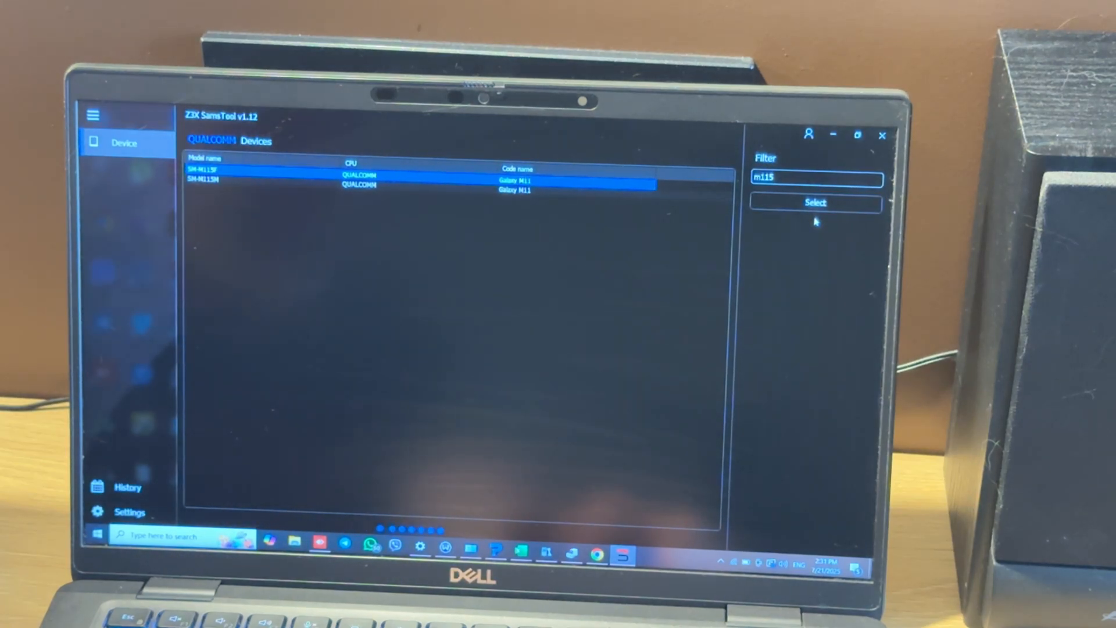
left_click(815, 203)
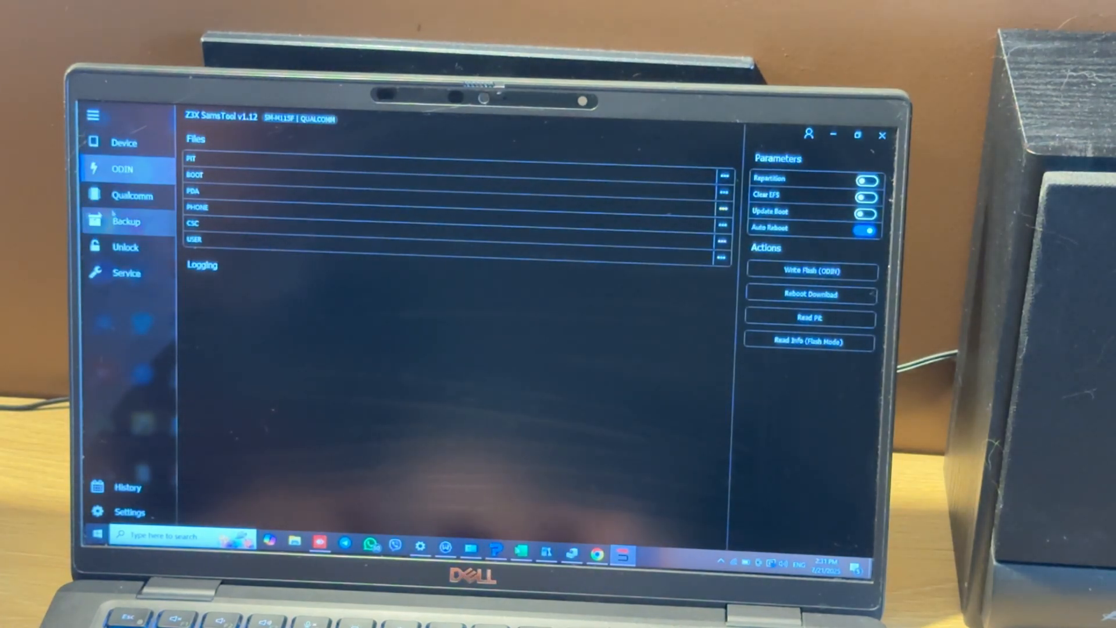
mouse_move(132, 195)
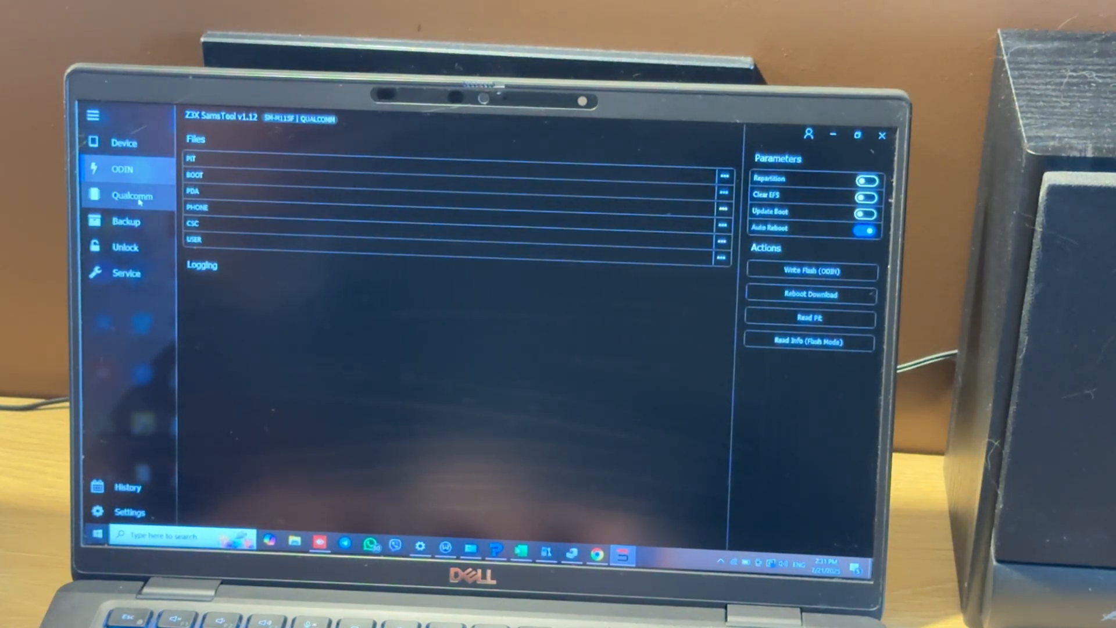
Run Erase FRP from the Qualcomm page's FRP actions on the SM-M115F.
left_click(132, 196)
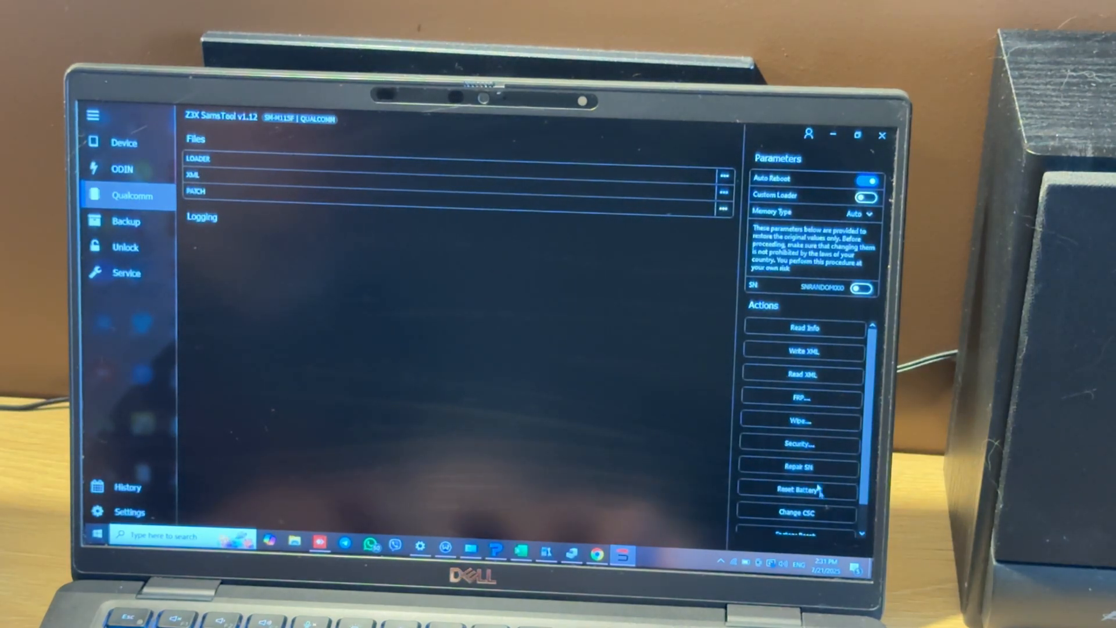
left_click(803, 392)
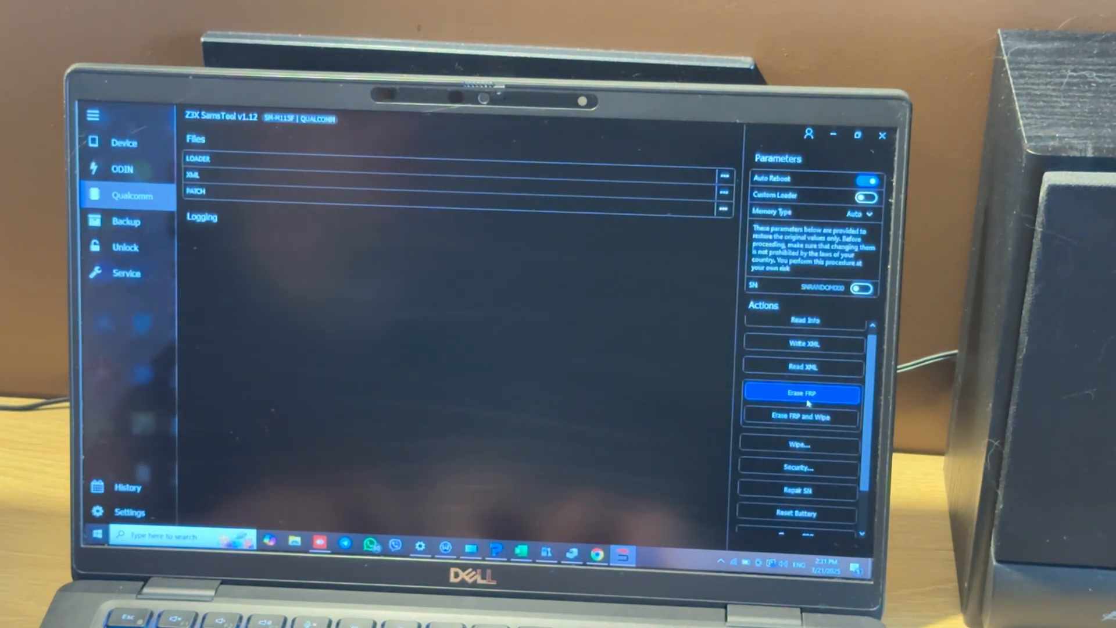
left_click(802, 393)
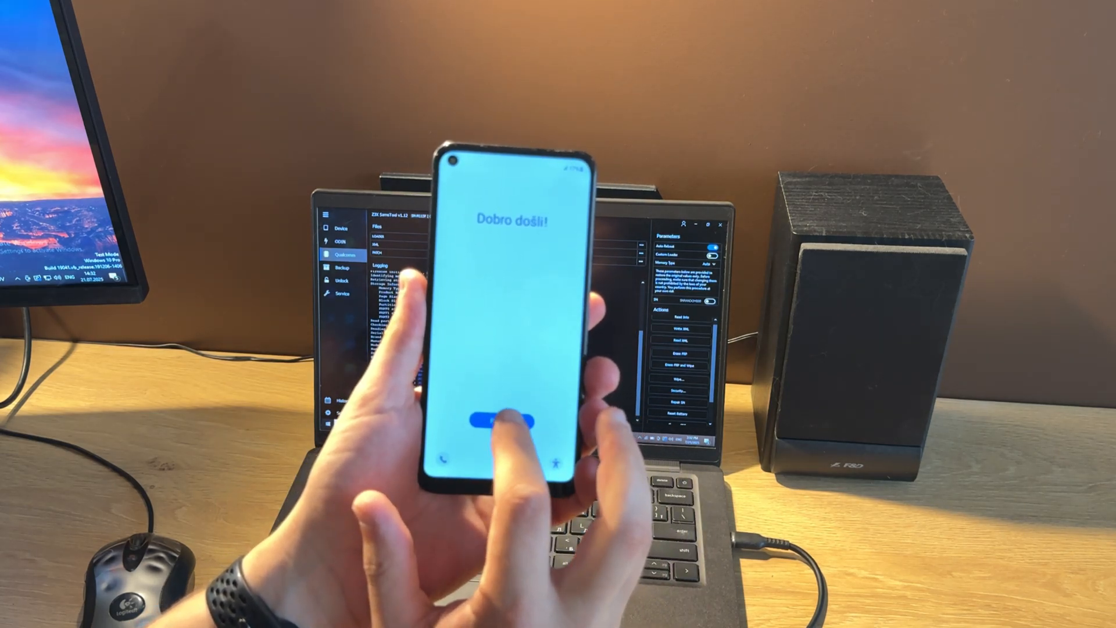
Start phone setup, accept the Google terms, and reach the recommended apps page.
left_click(492, 424)
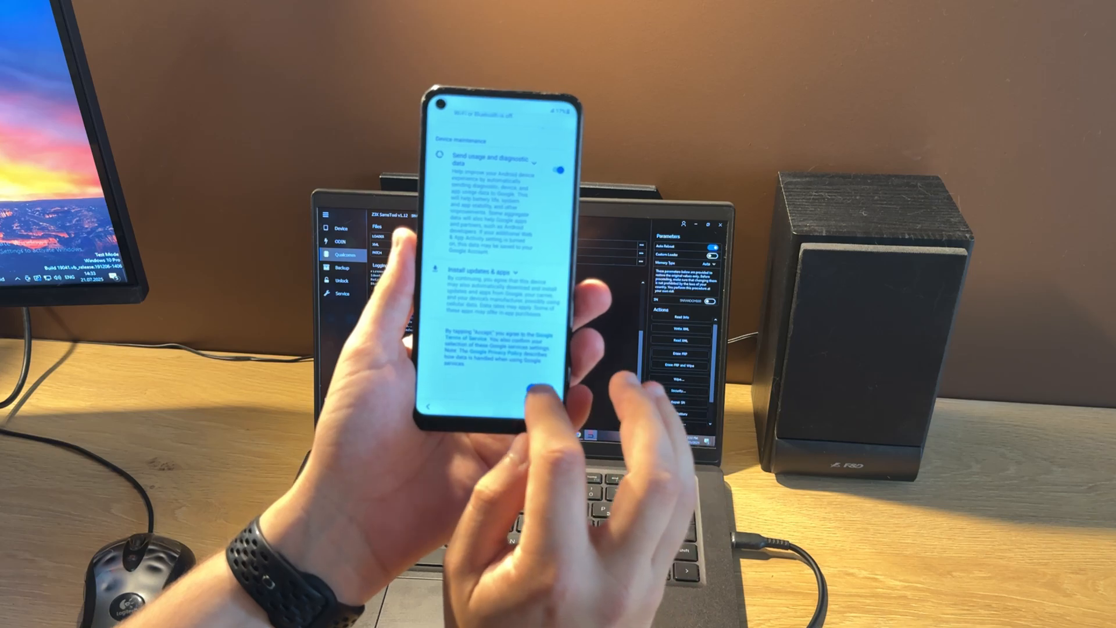
left_click(498, 391)
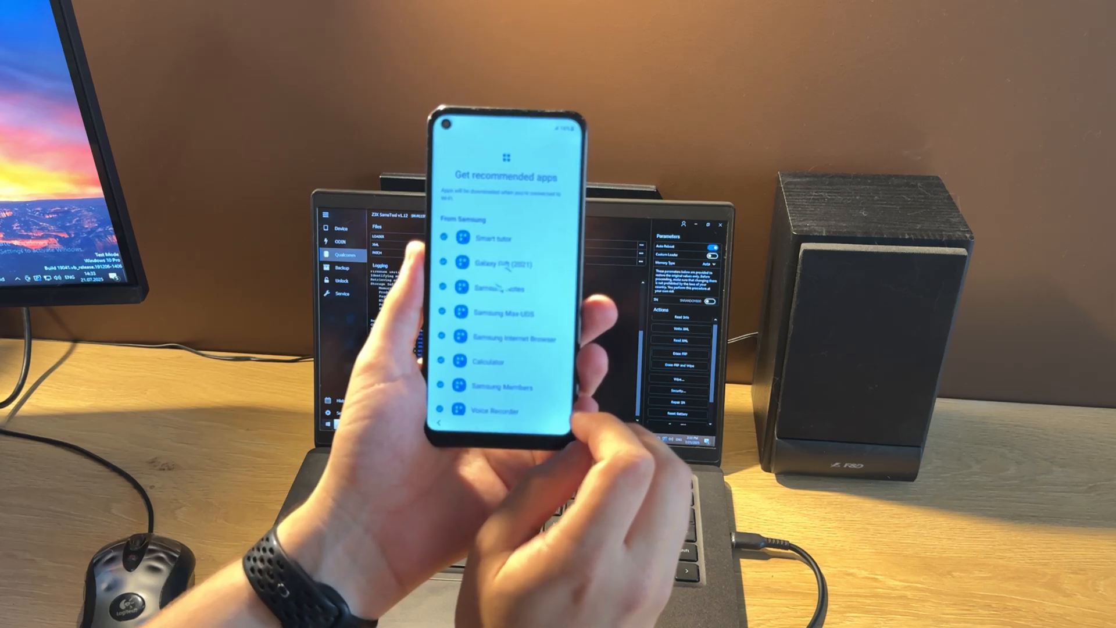
scroll("down", 3)
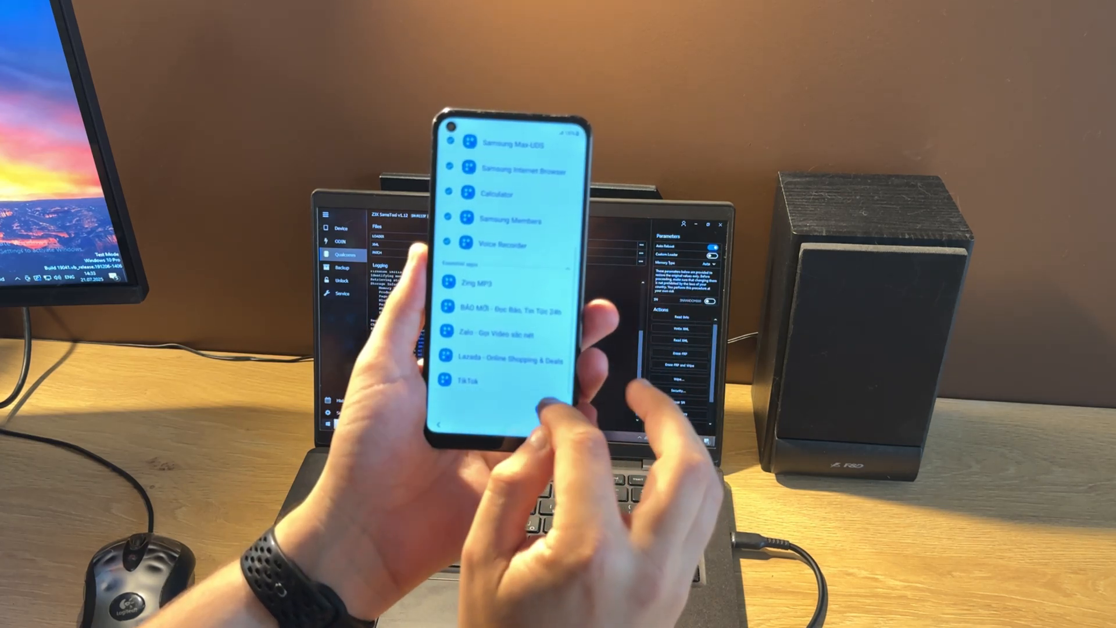